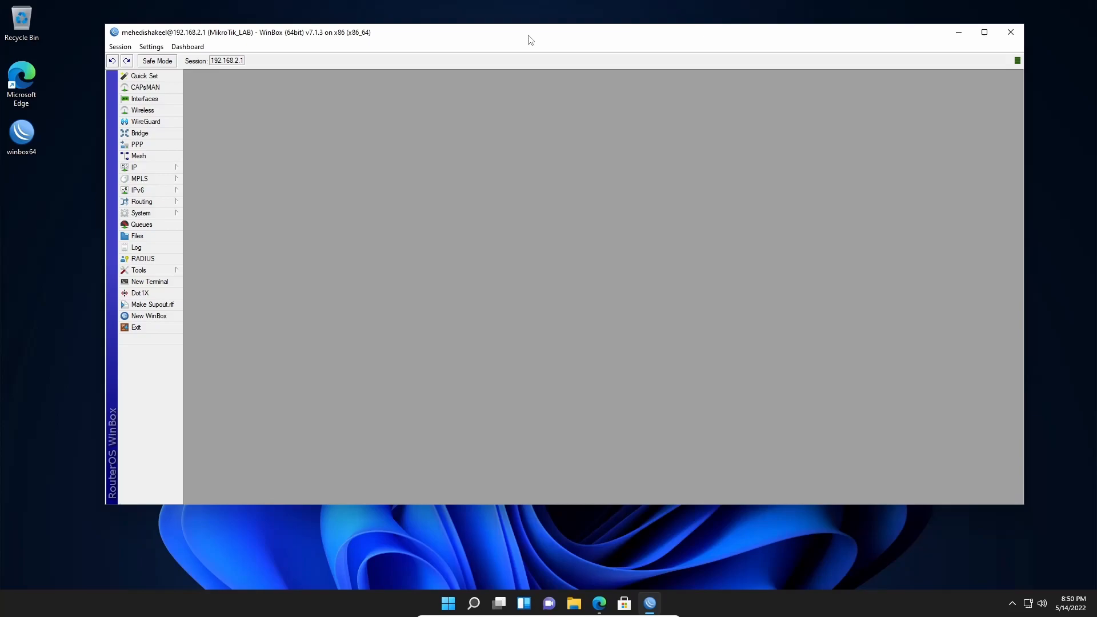
mouse_move(486, 338)
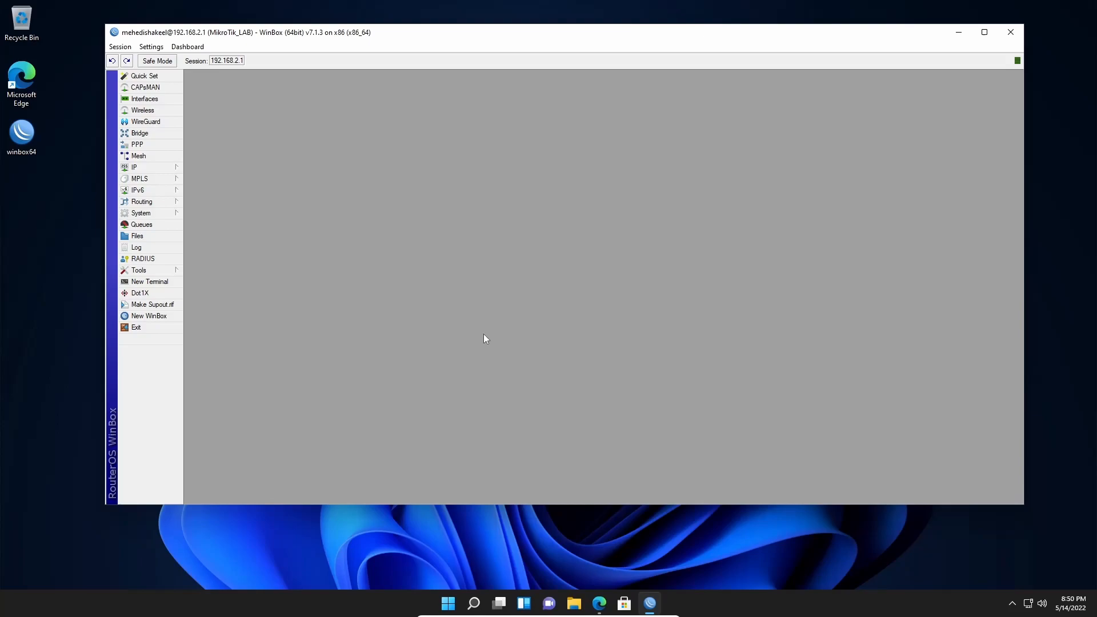
mouse_move(578, 279)
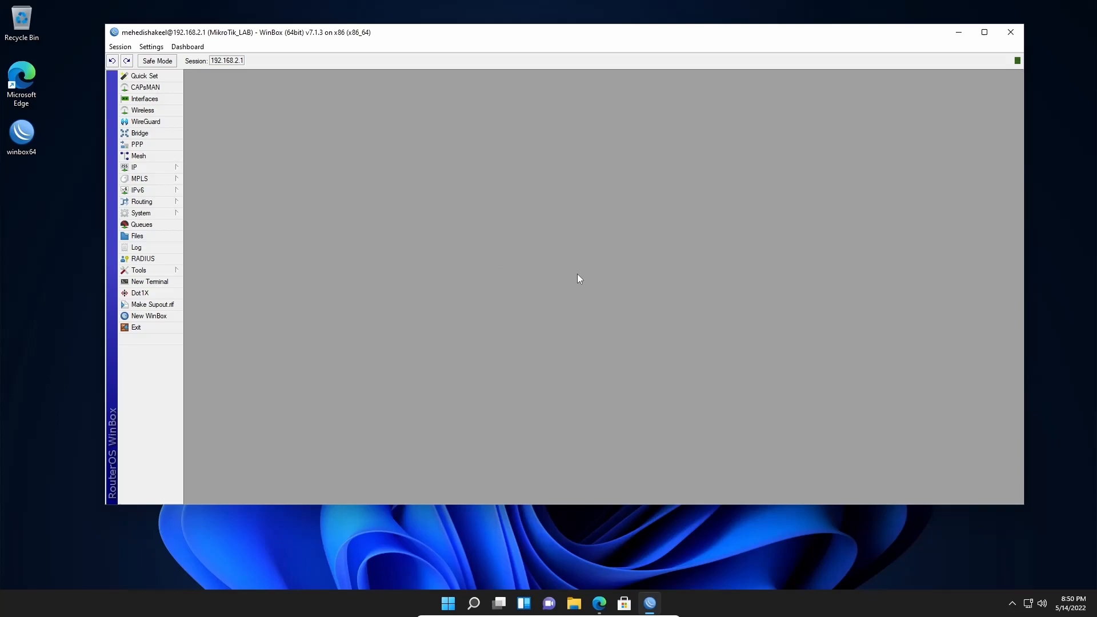
mouse_move(160, 270)
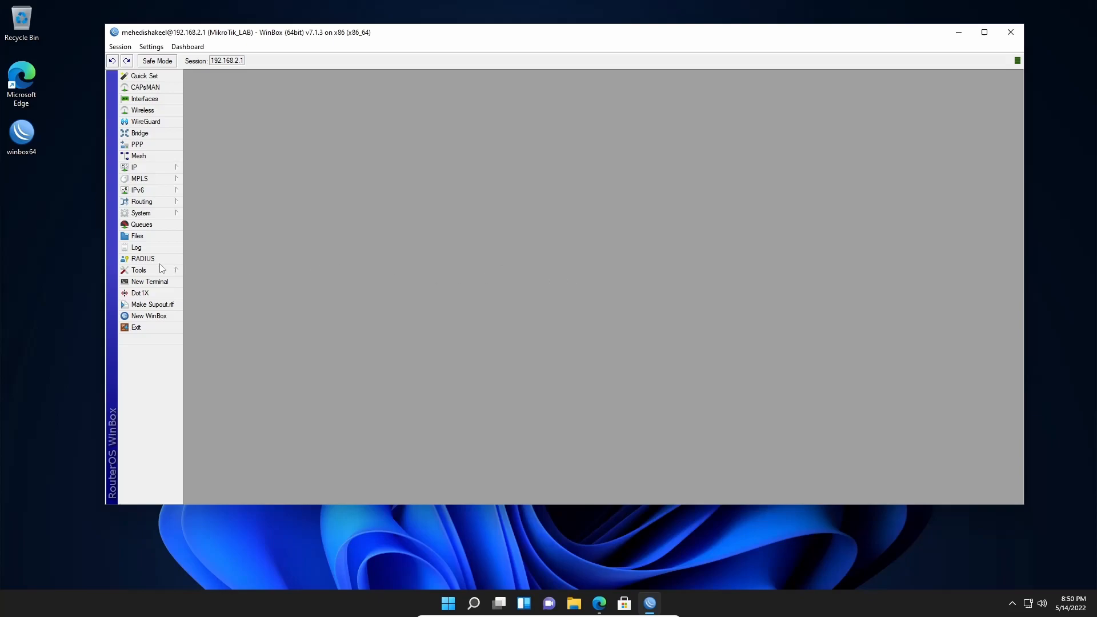
Step: Bring up the router's Email Settings from the Tools menu
left_click(139, 269)
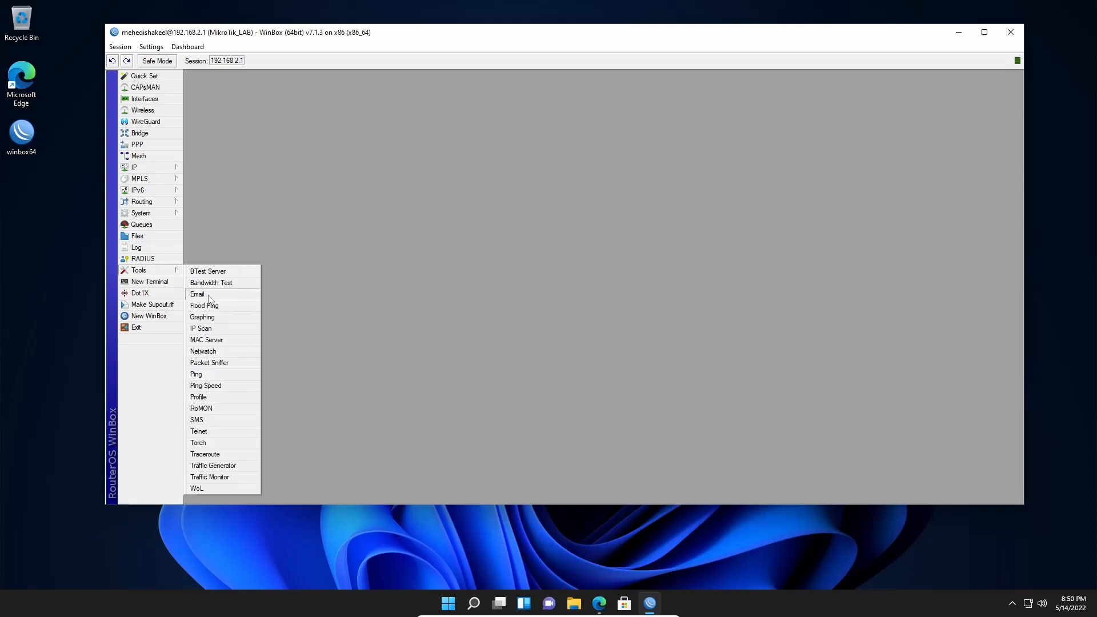
left_click(197, 293)
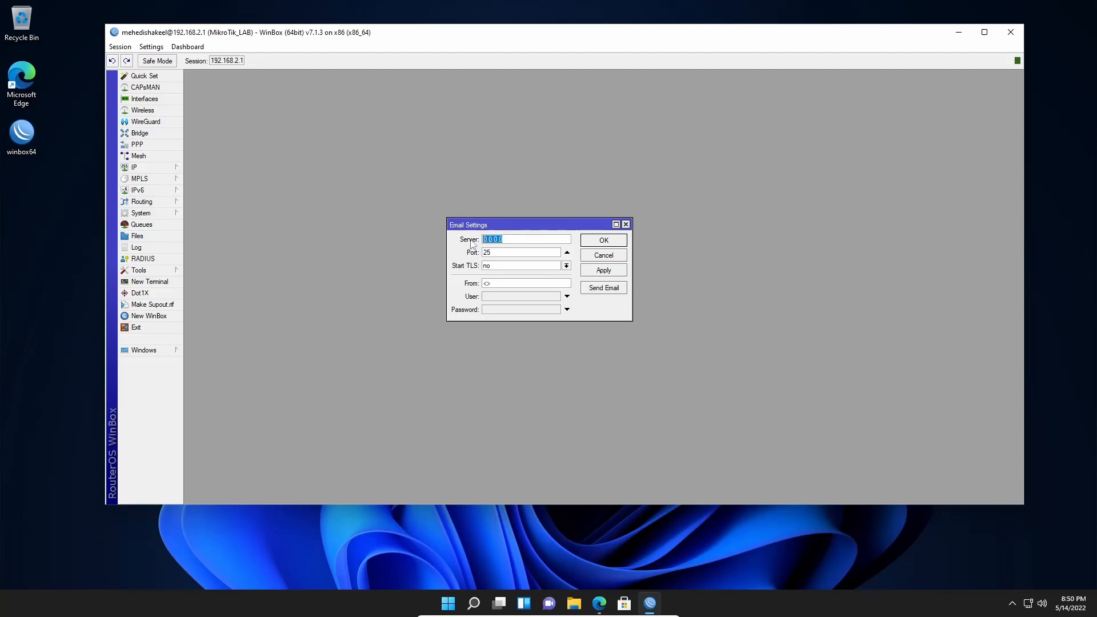
mouse_move(547, 238)
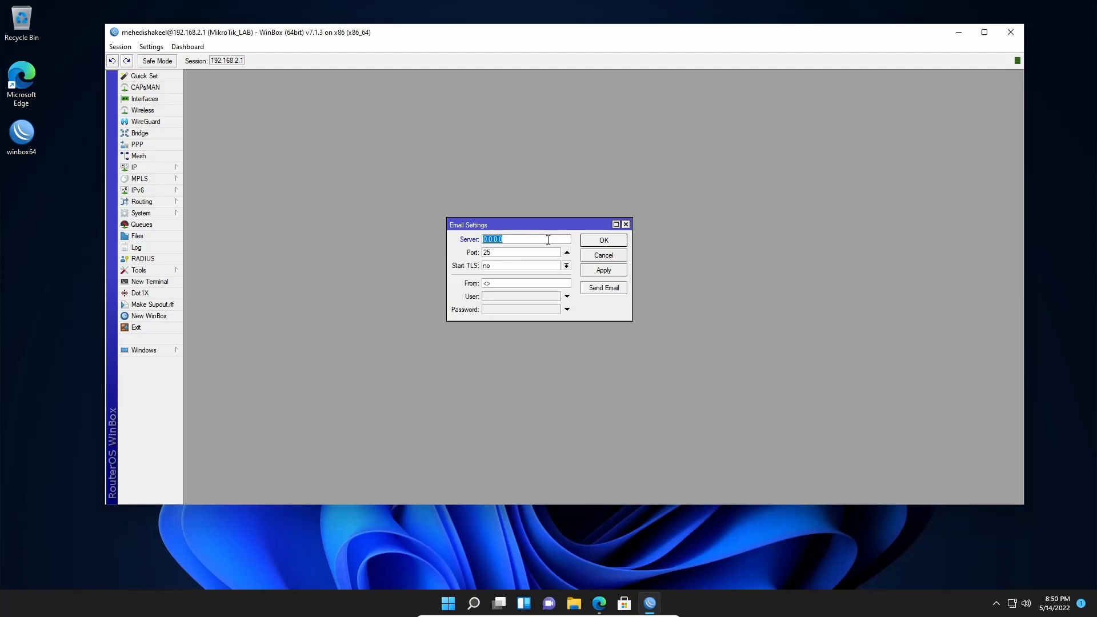
Step: Set SMTP server 74.125.141.108, port 587, Start TLS yes, and begin the From address
type("74.")
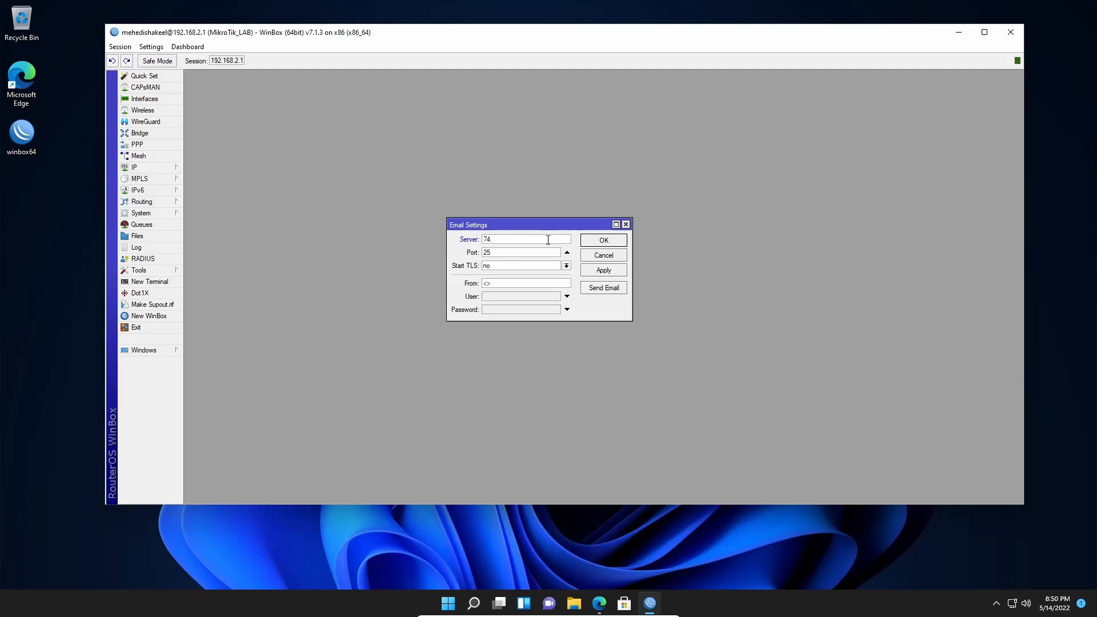
type("125.141.108")
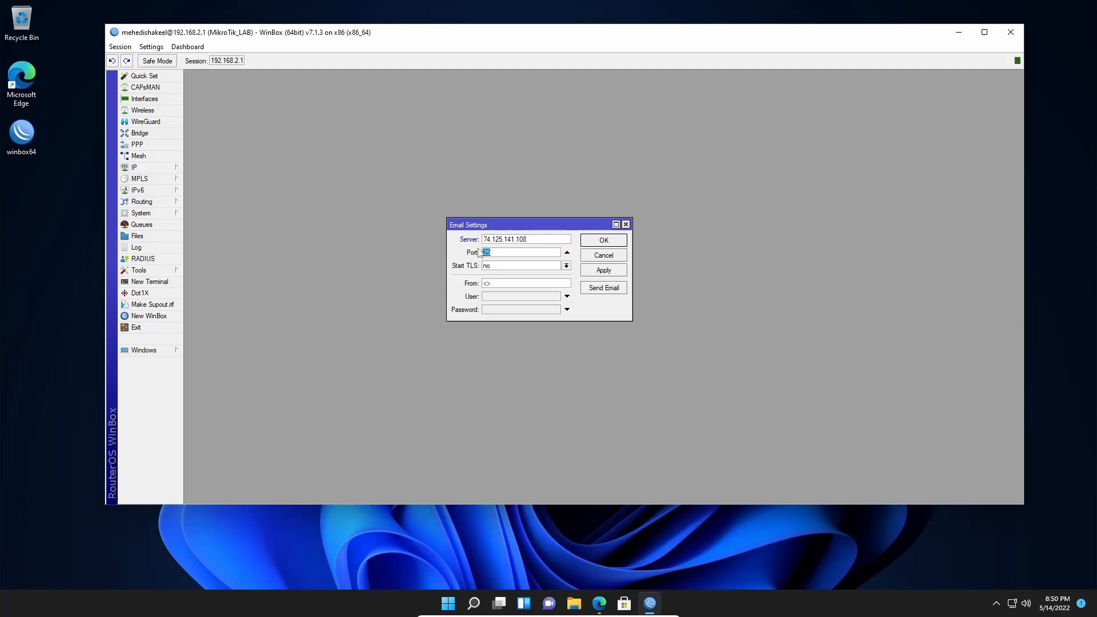
type("587")
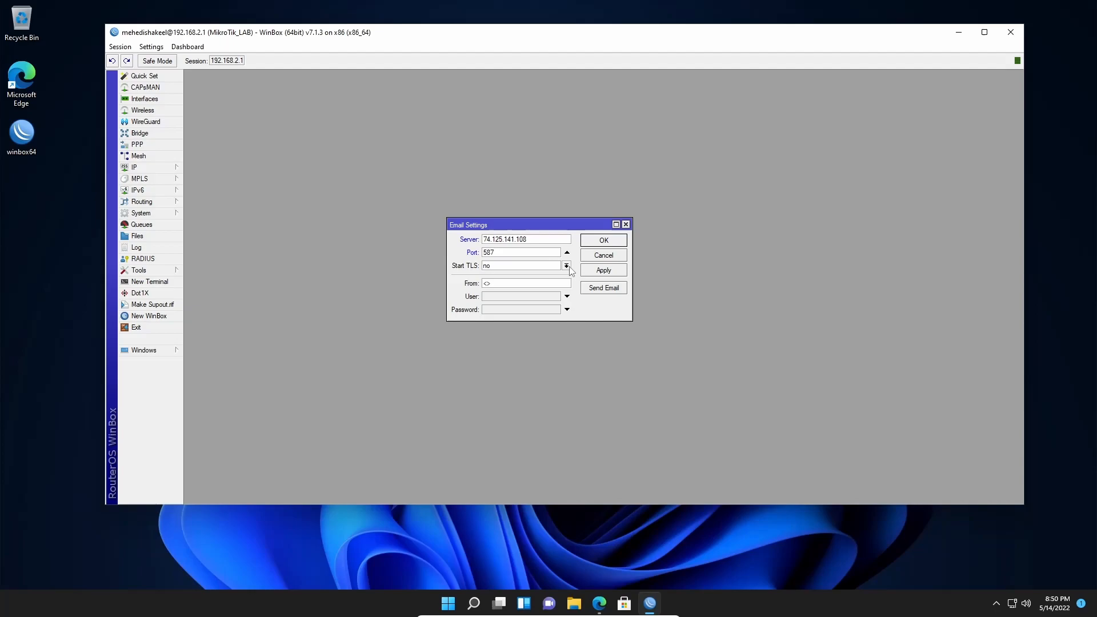
left_click(566, 265)
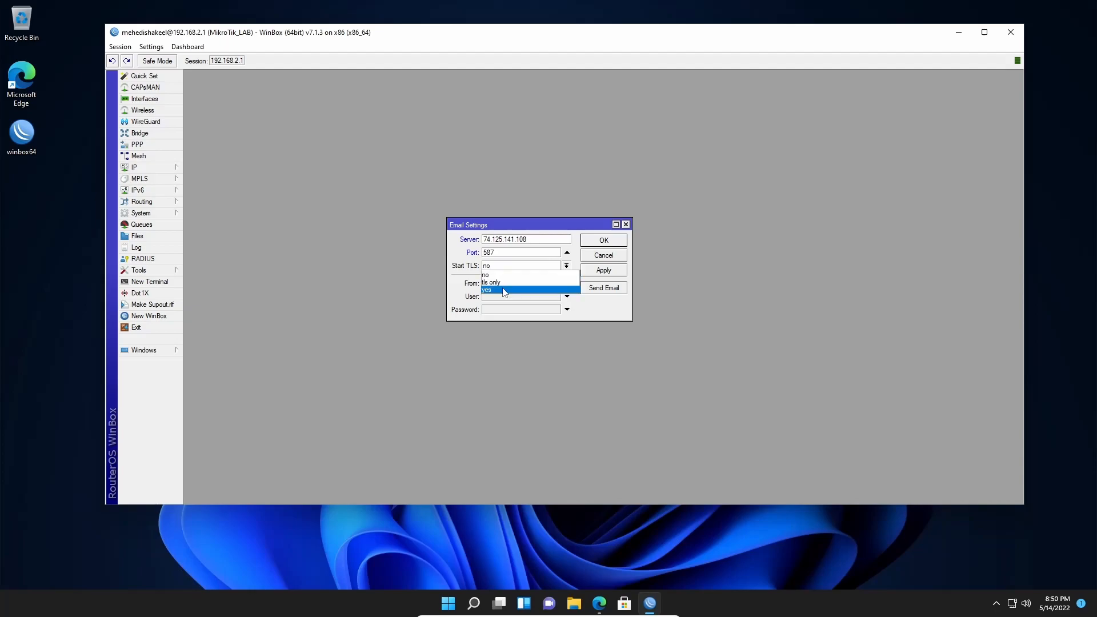
left_click(485, 290)
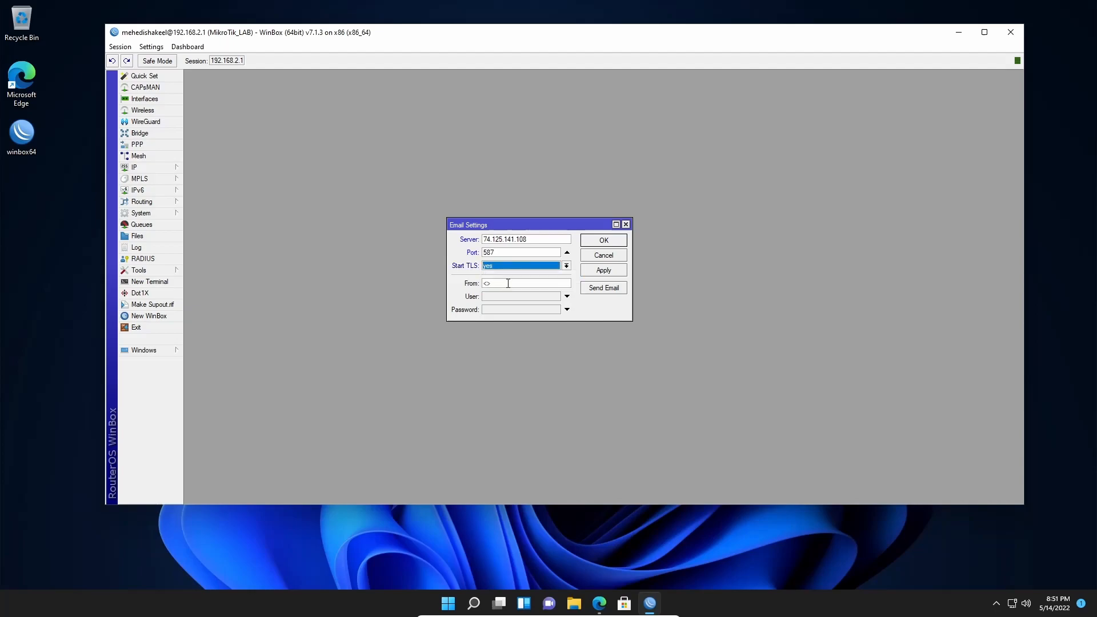
left_click(521, 282)
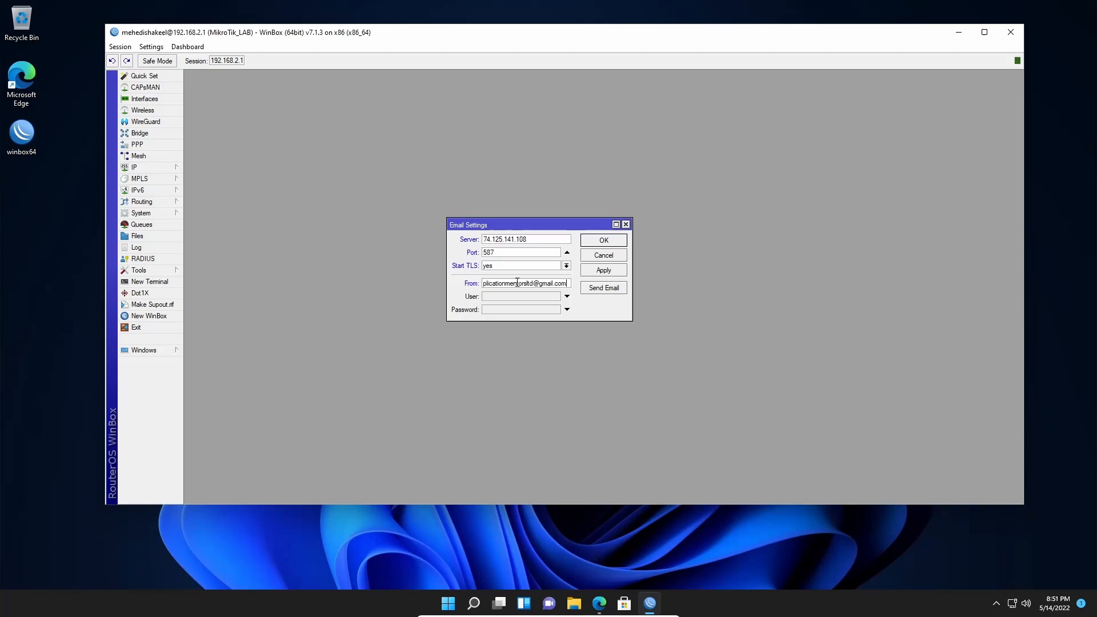
triple_click(525, 282)
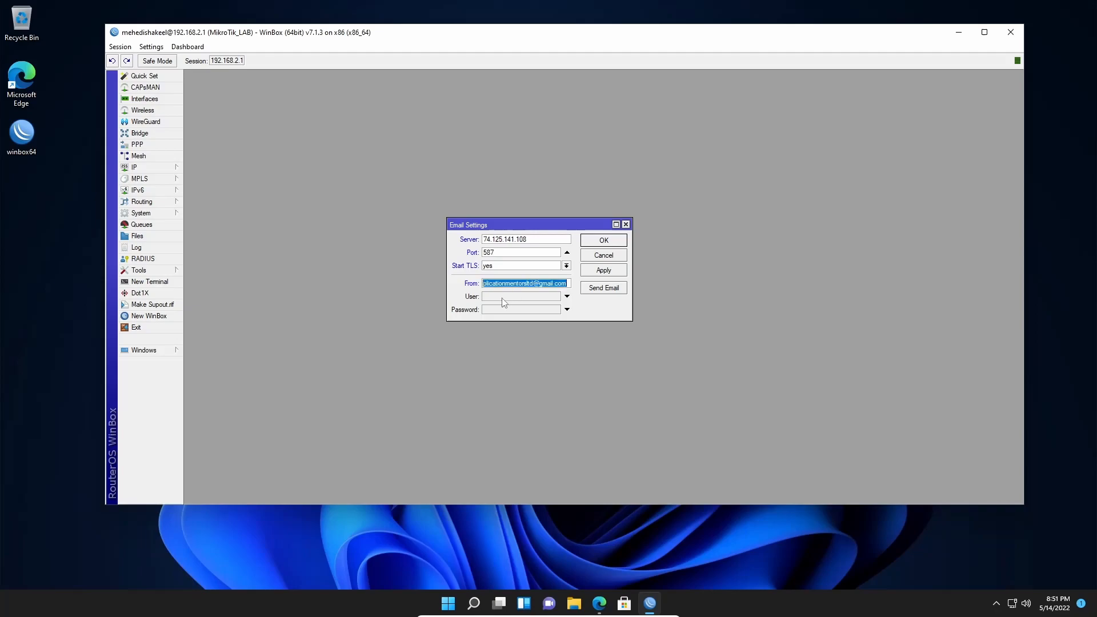
left_click(521, 296)
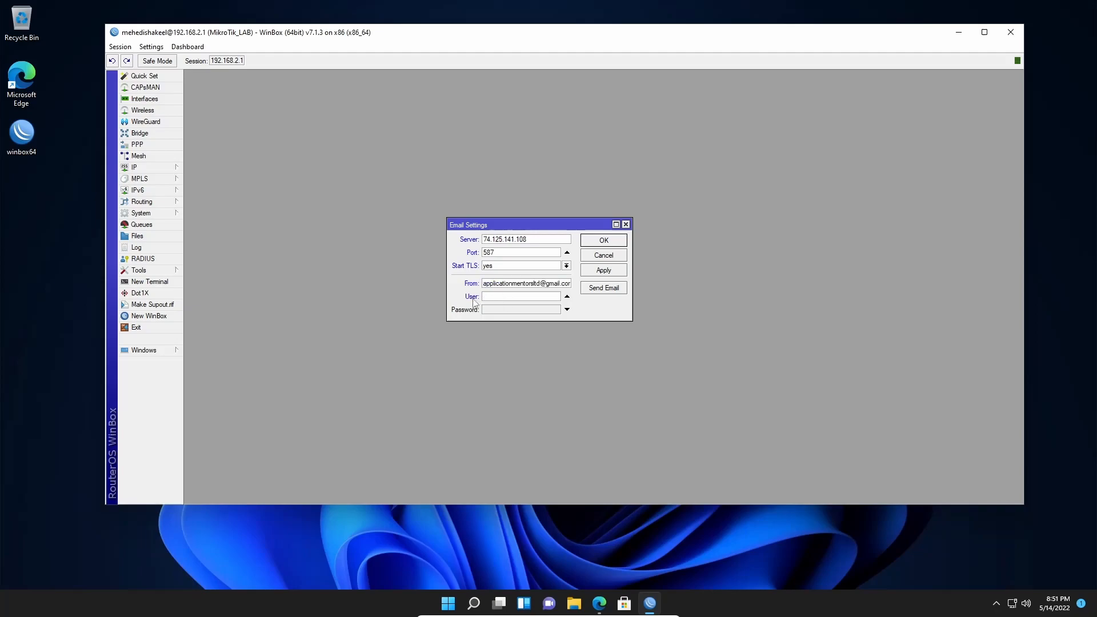
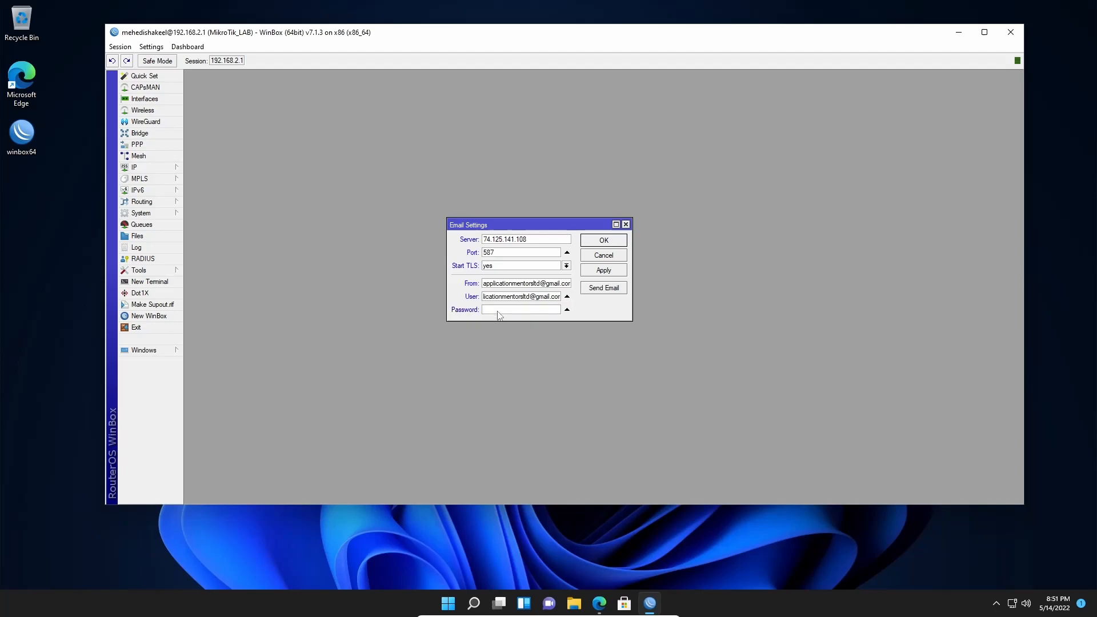
left_click(521, 310)
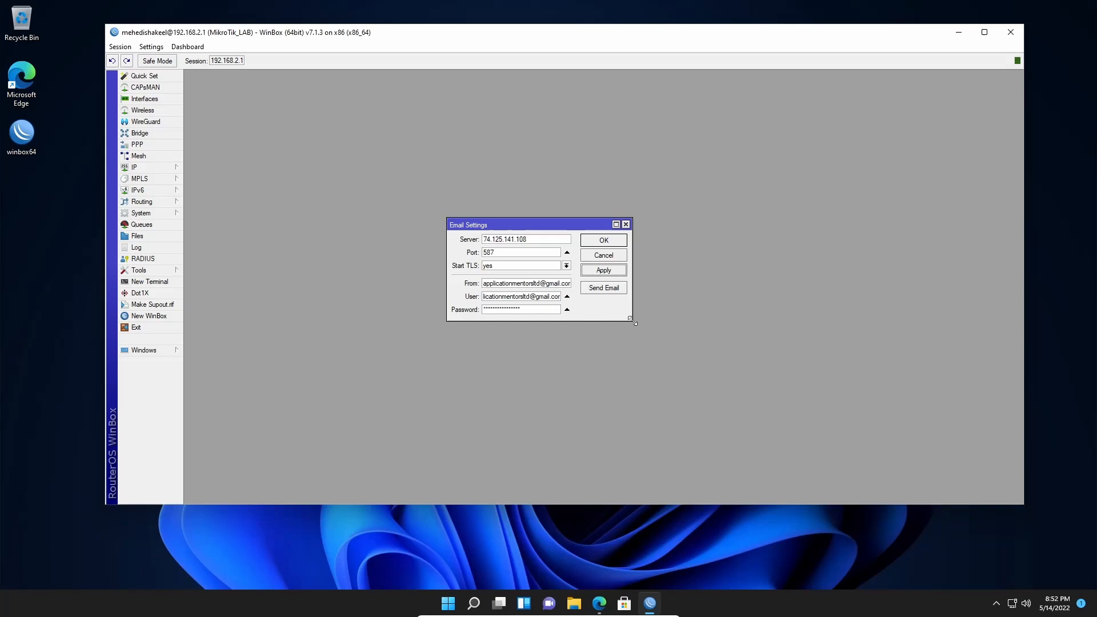
mouse_move(677, 296)
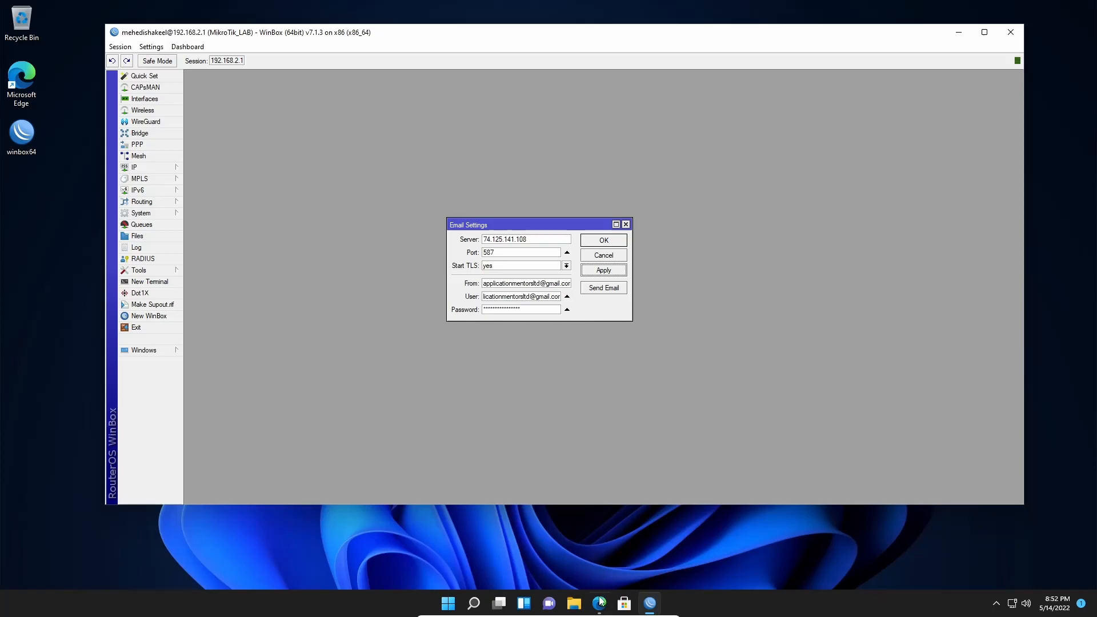
left_click(597, 602)
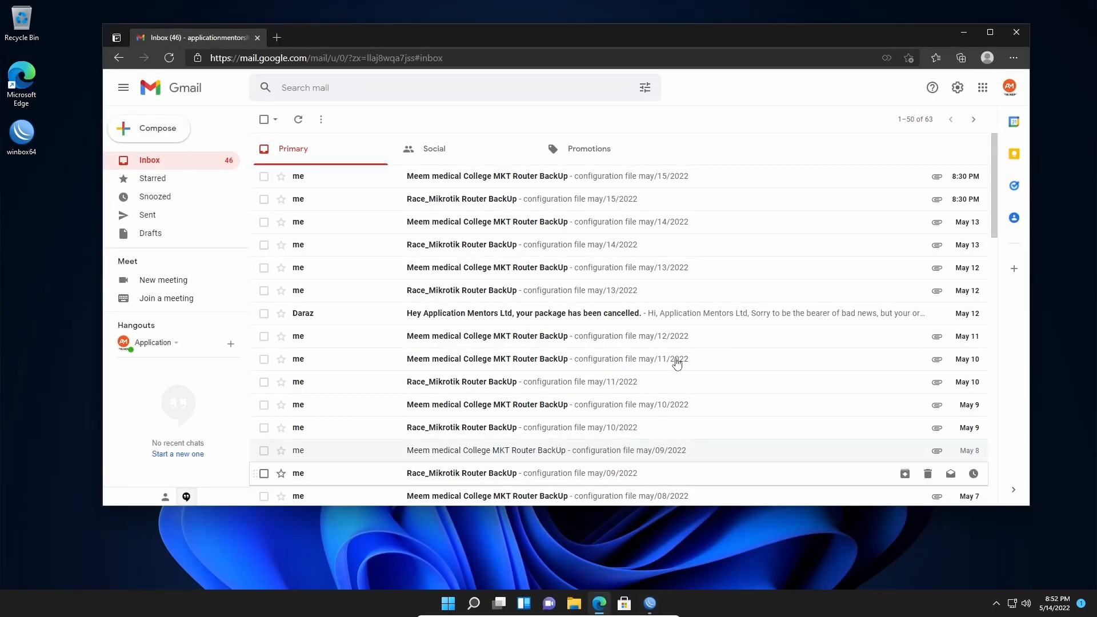
mouse_move(431, 335)
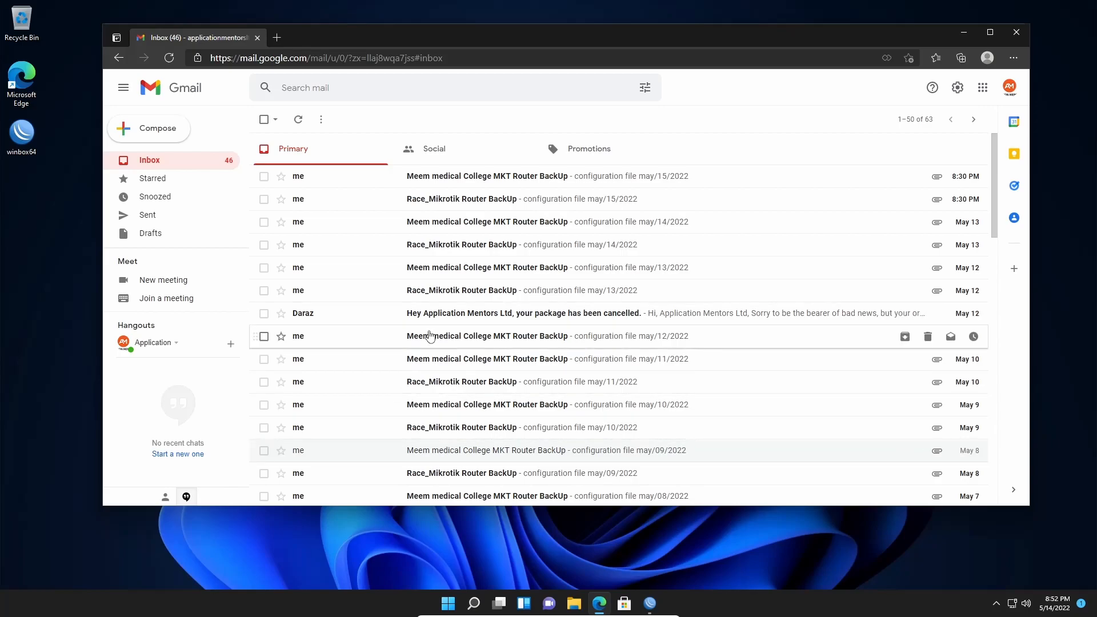
mouse_move(277, 36)
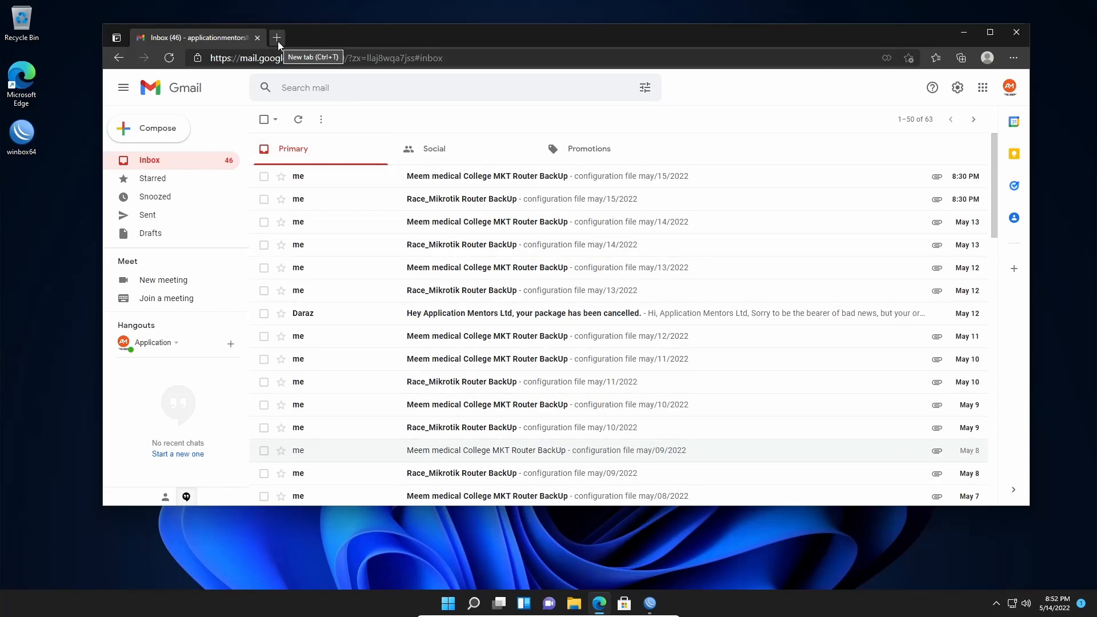
Step: In a new tab, go to the myaccount.google.com less secure apps page
left_click(276, 36)
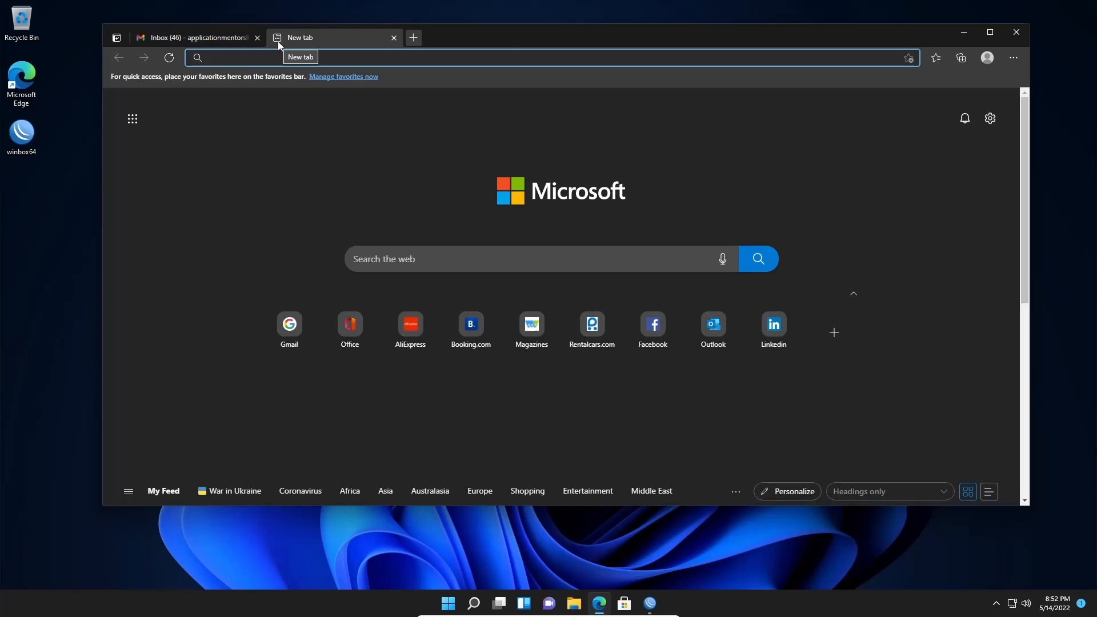
type("https://mail.google.com/mail/")
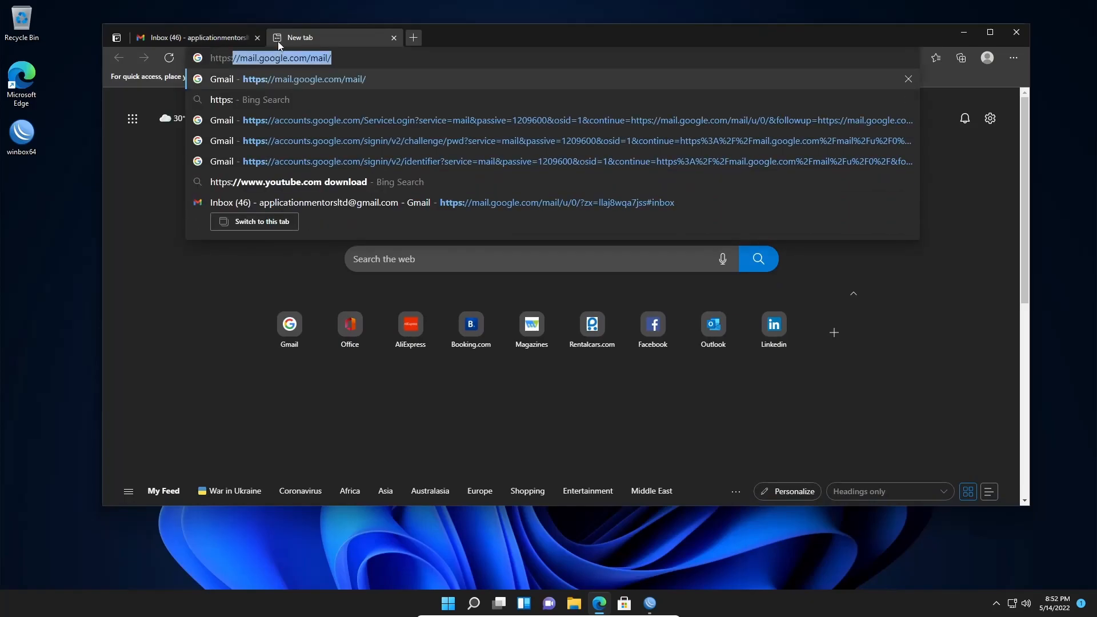
type("https://myaccount.google.c")
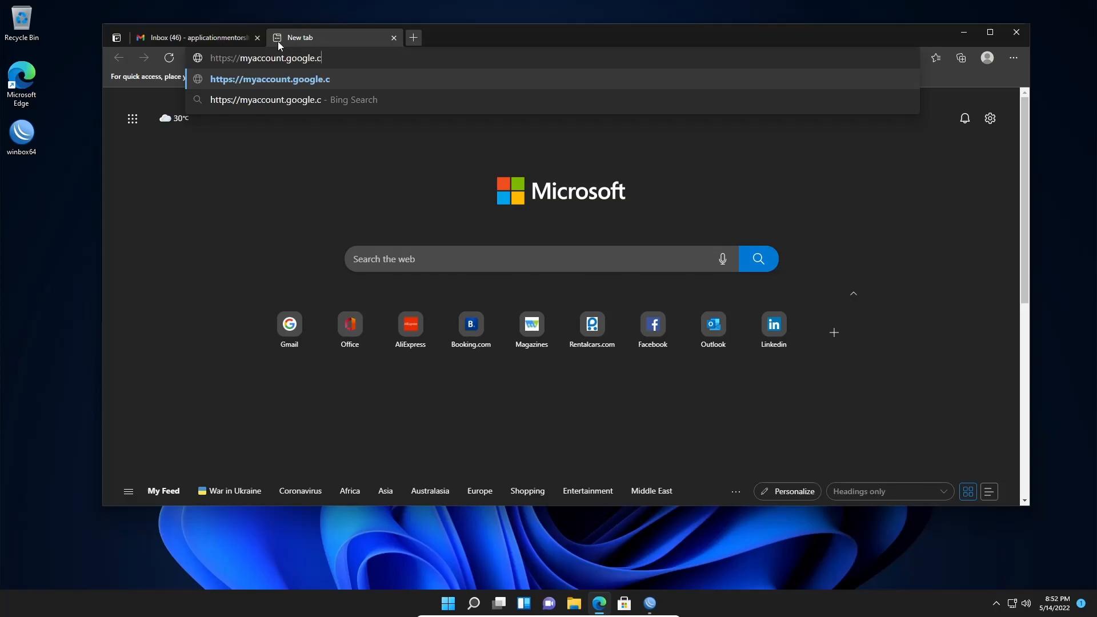
type("om/lessse")
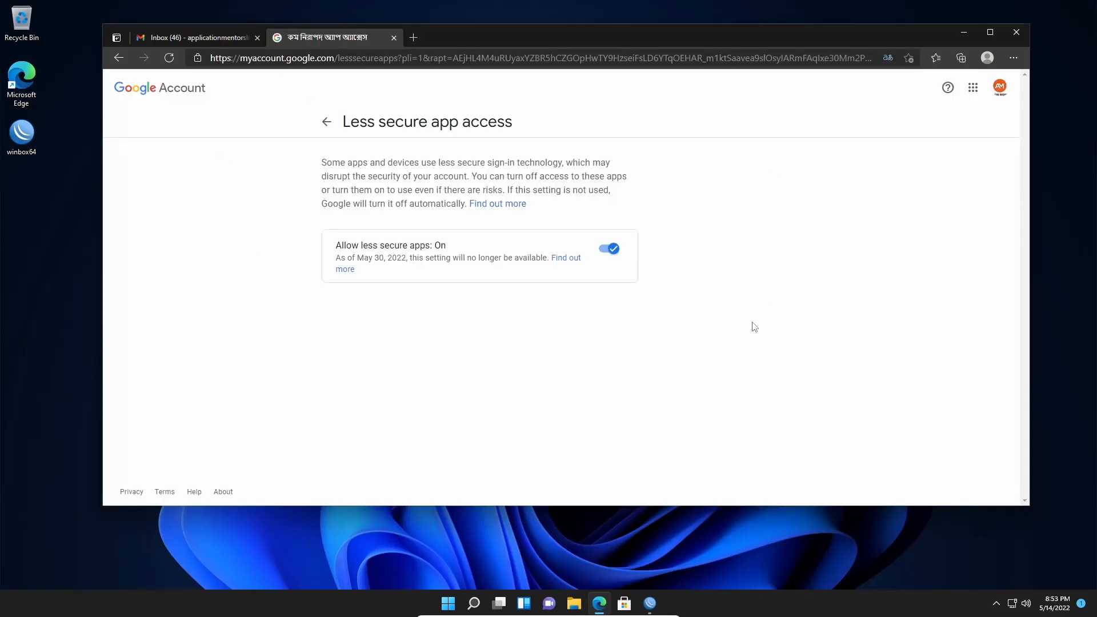
mouse_move(392, 267)
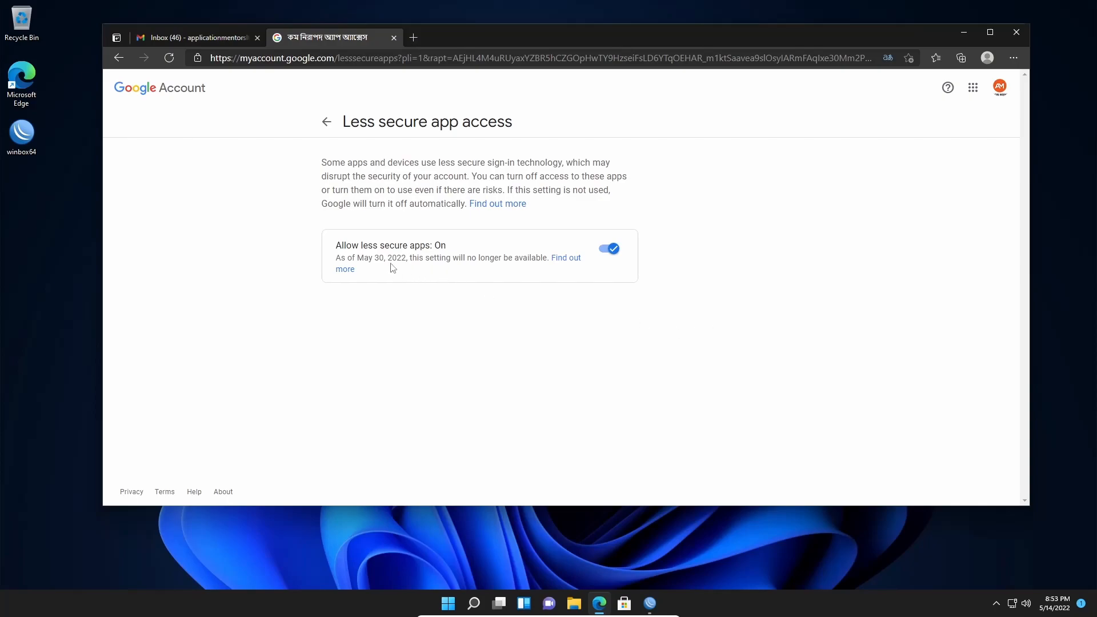
mouse_move(438, 254)
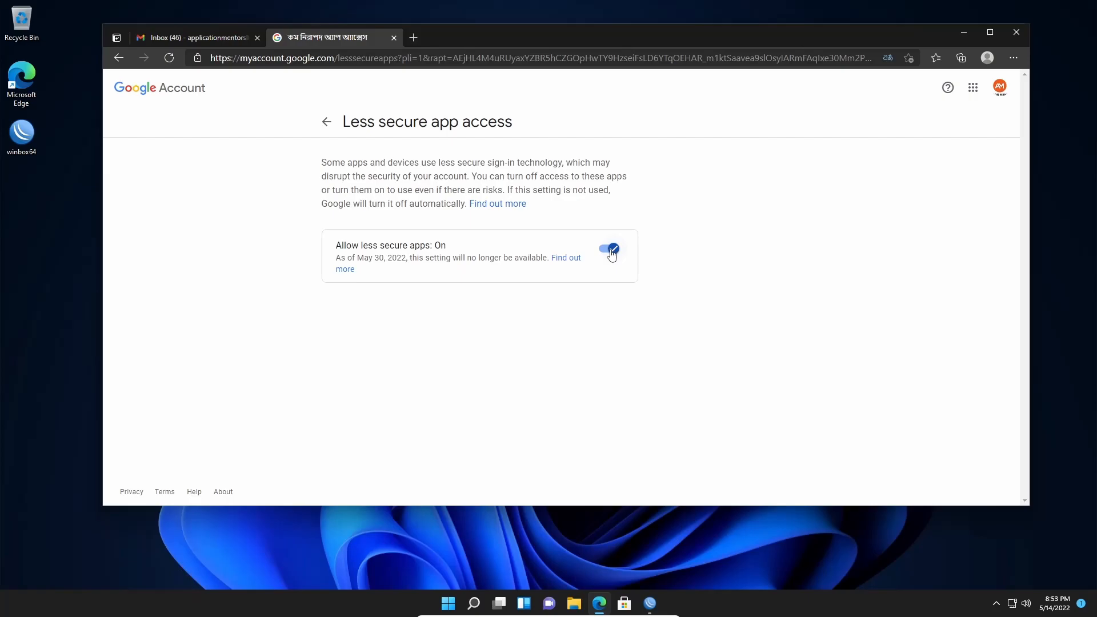
Step: Leave less secure app access on and return to the Gmail inbox tab
left_click(195, 36)
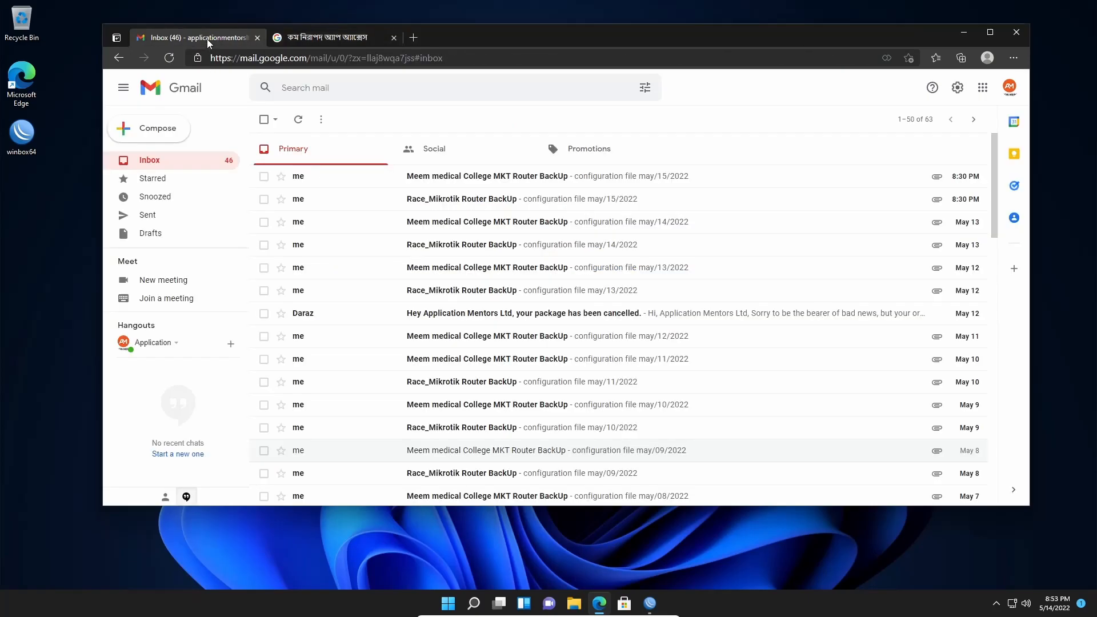
mouse_move(381, 124)
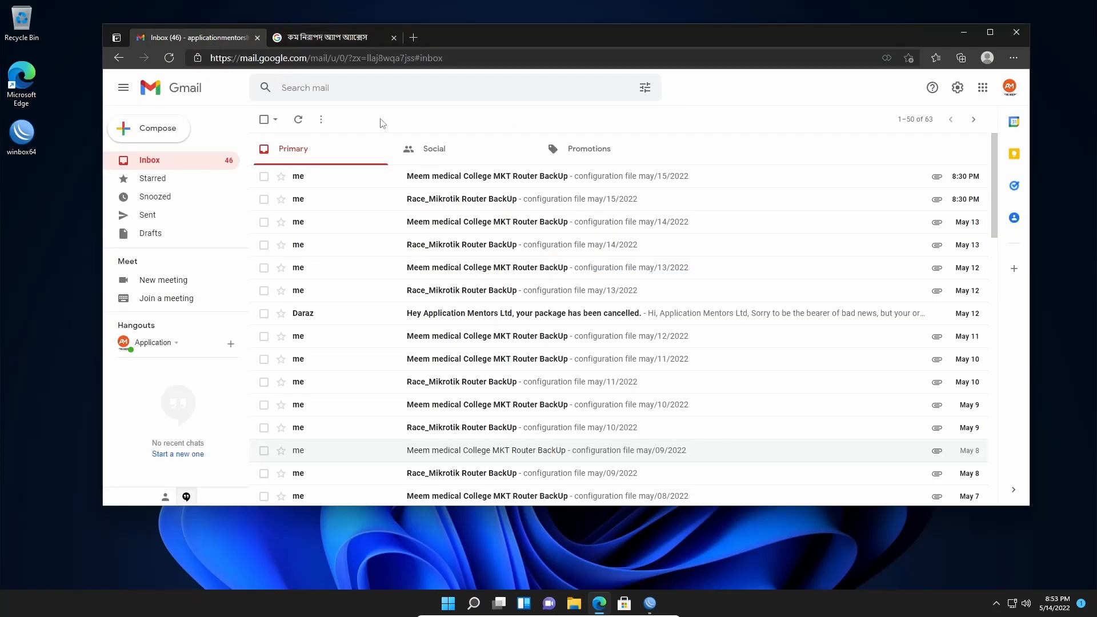
mouse_move(876, 139)
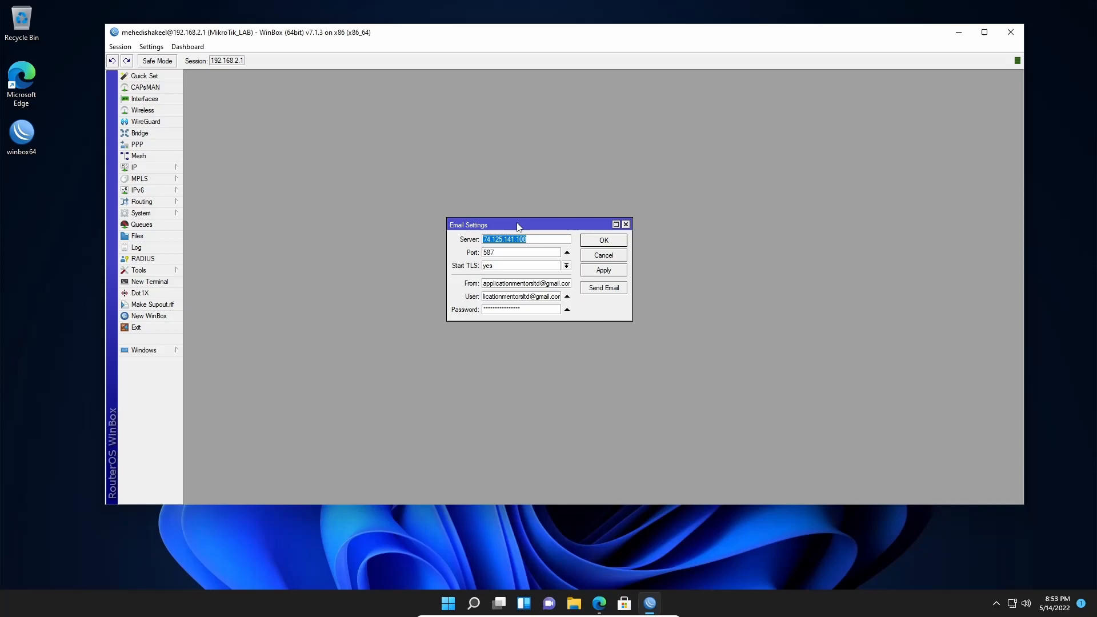
Step: Bring up the Send Email form from the router's email settings
left_click(602, 288)
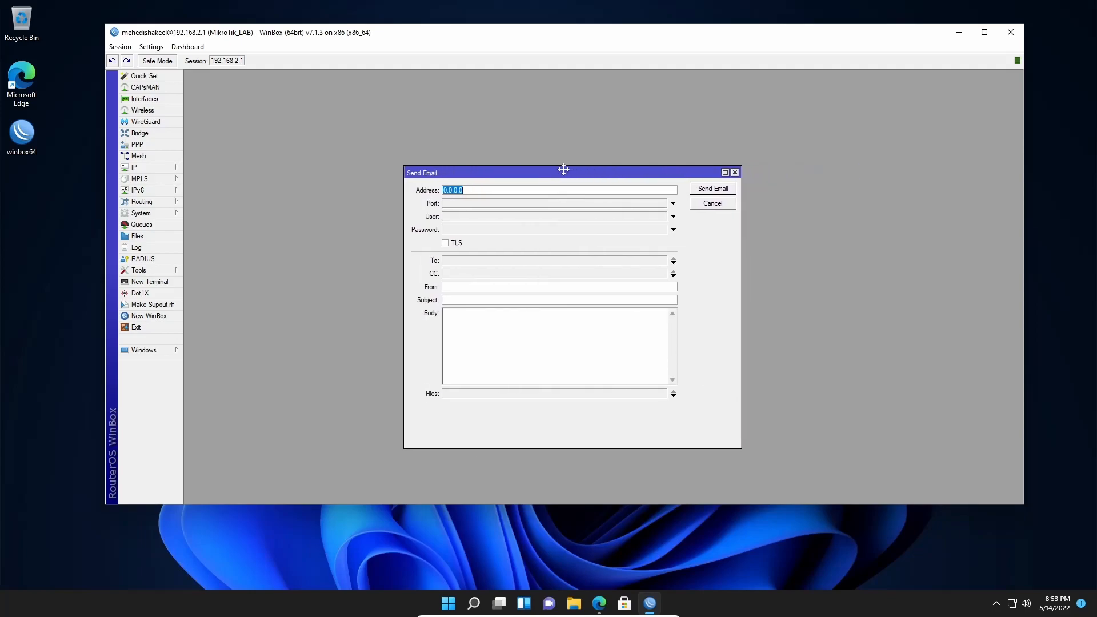
mouse_move(563, 174)
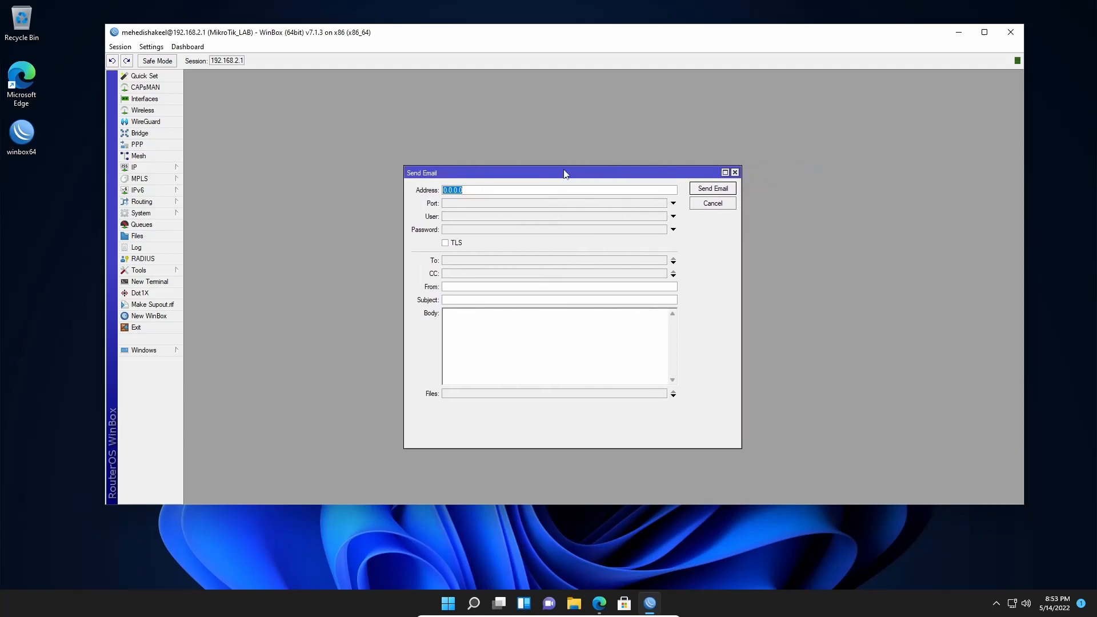
mouse_move(467, 223)
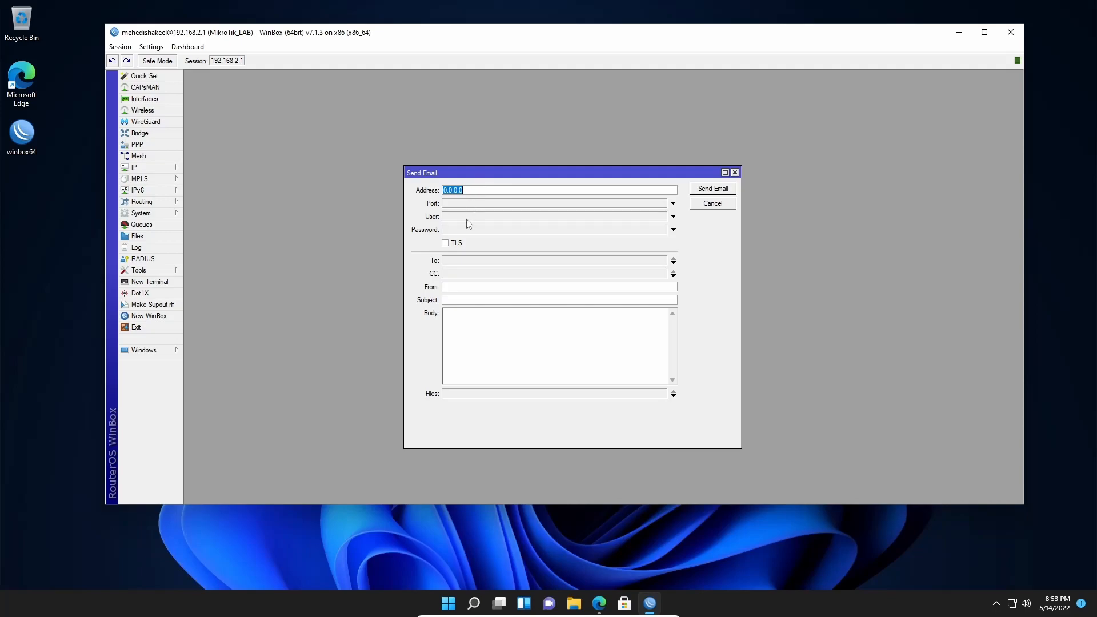
mouse_move(461, 249)
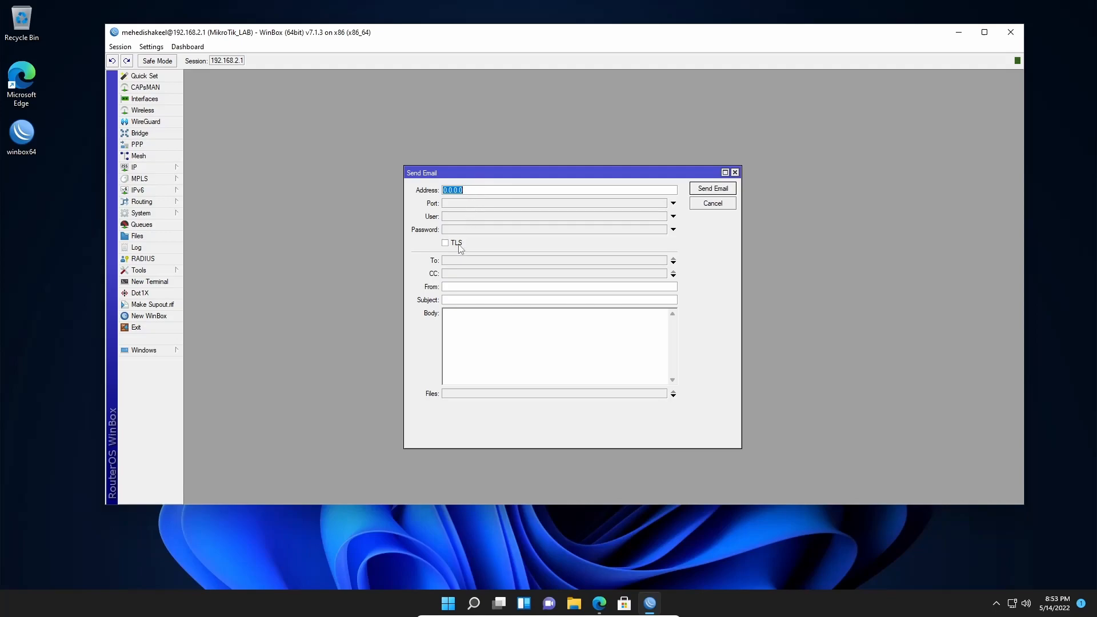
left_click(553, 259)
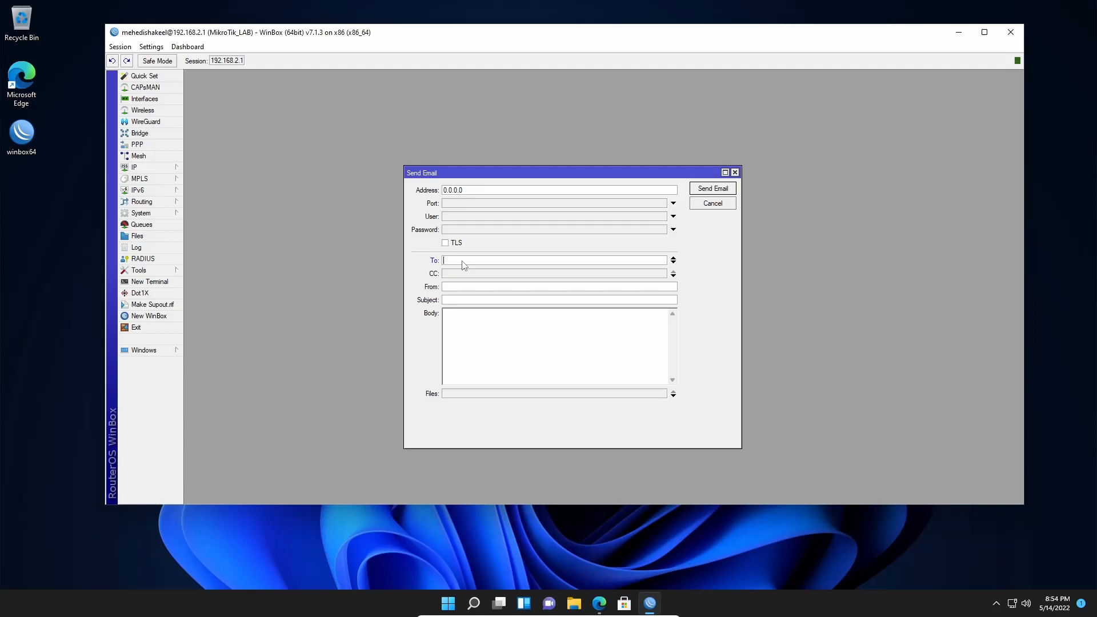
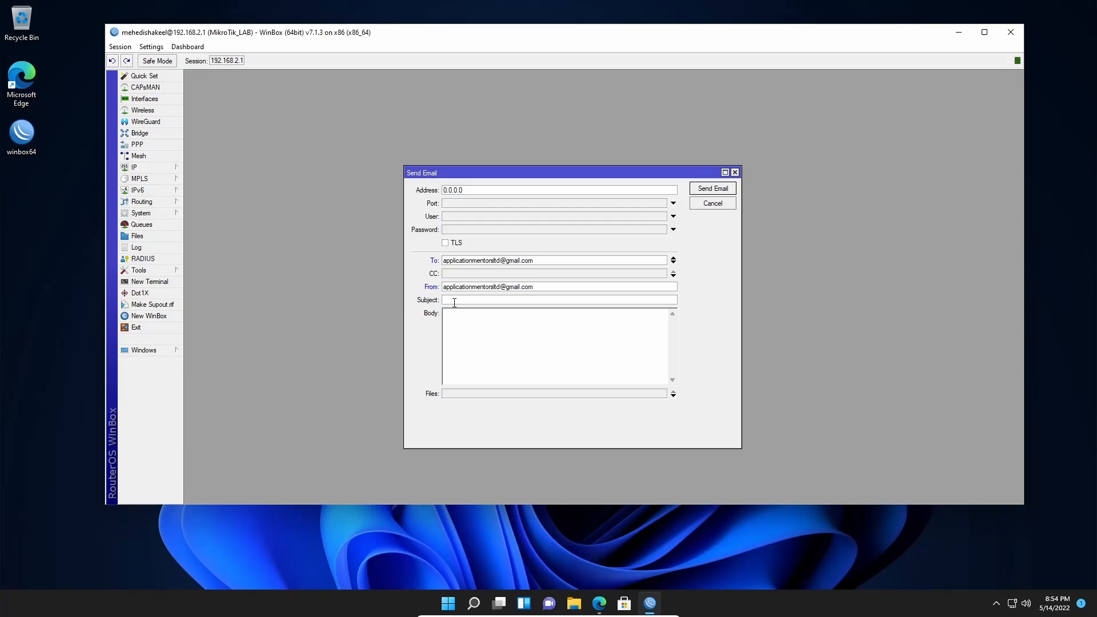
type("Th")
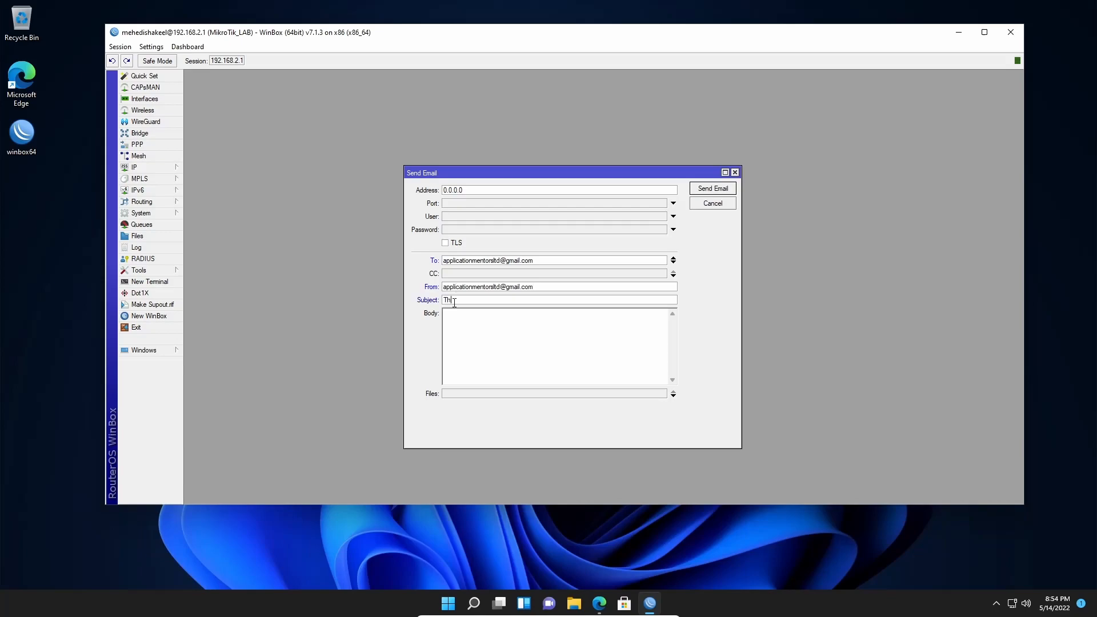
type("is a")
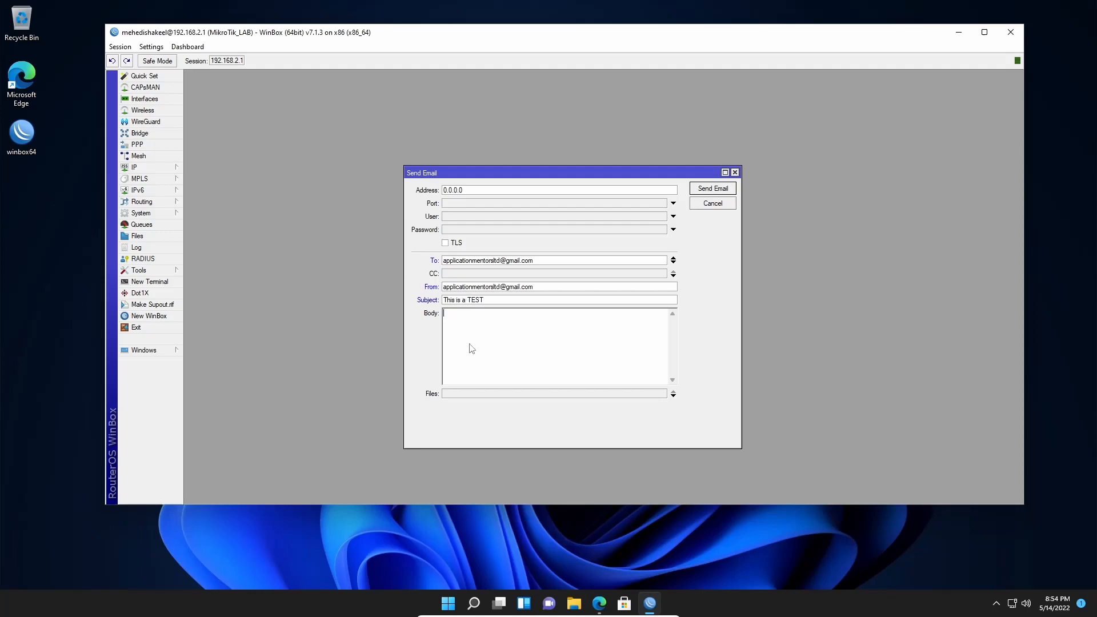
type("TEST EMAIL FROM MIKROTIK ROUTER")
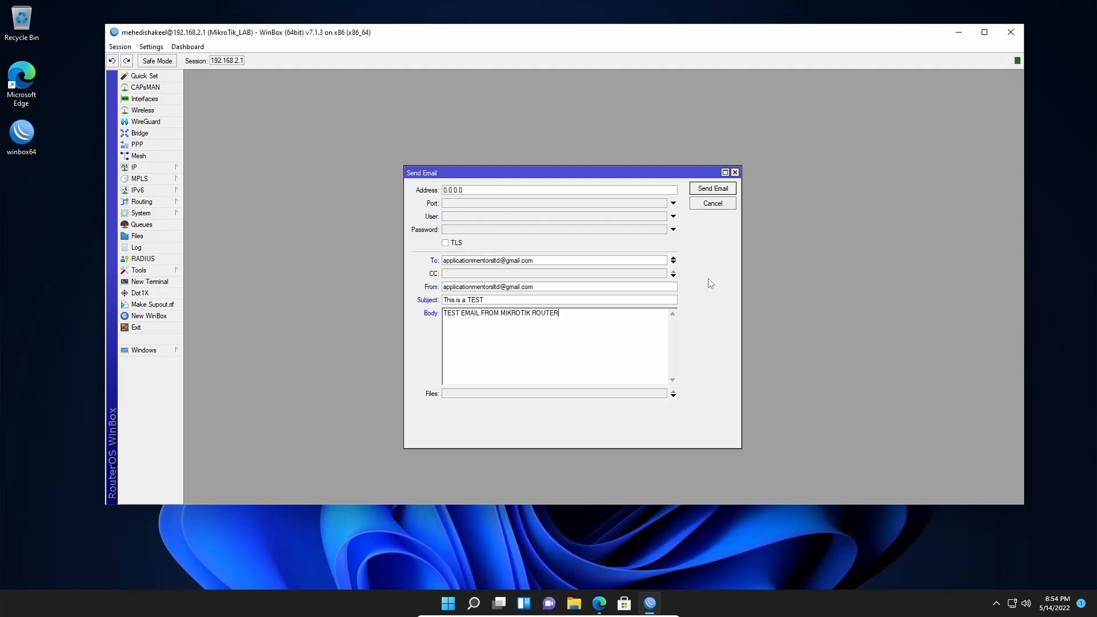
mouse_move(701, 279)
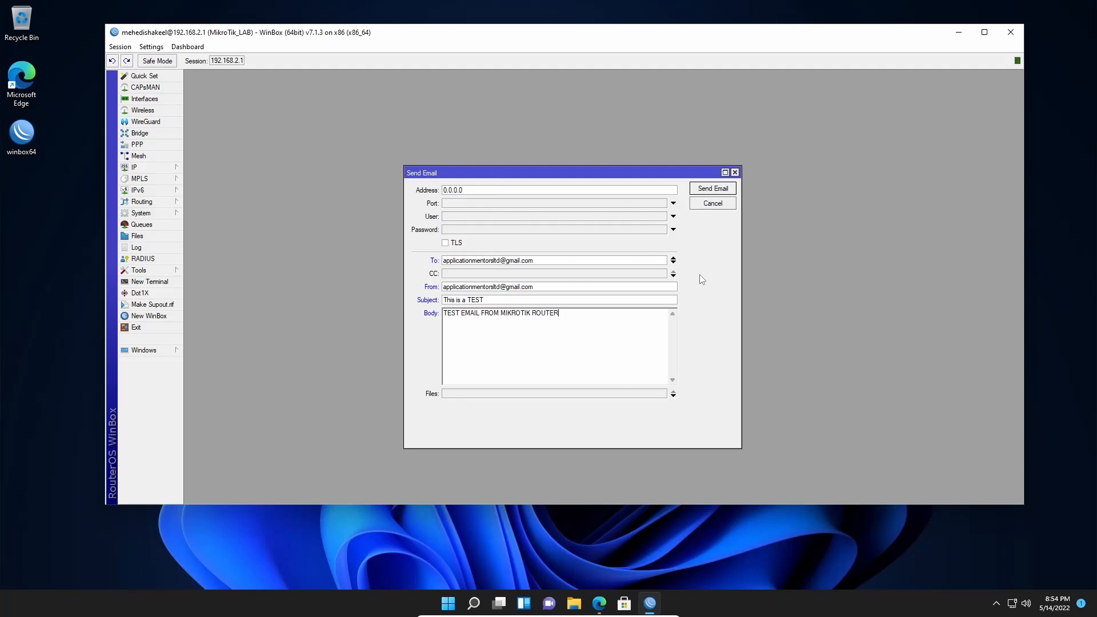
mouse_move(547, 331)
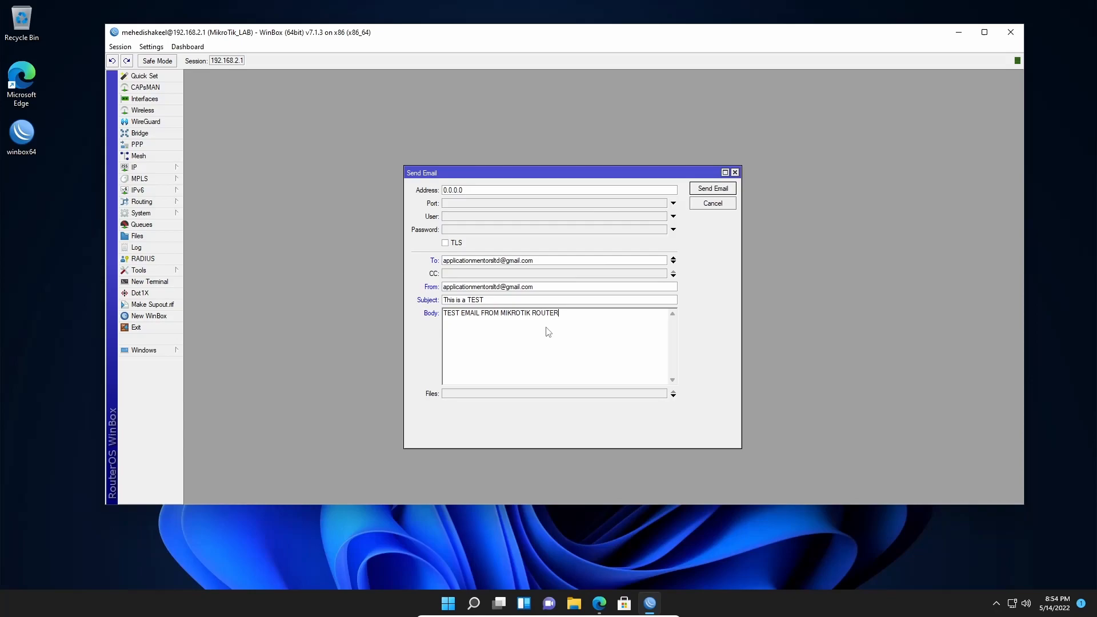
mouse_move(717, 311)
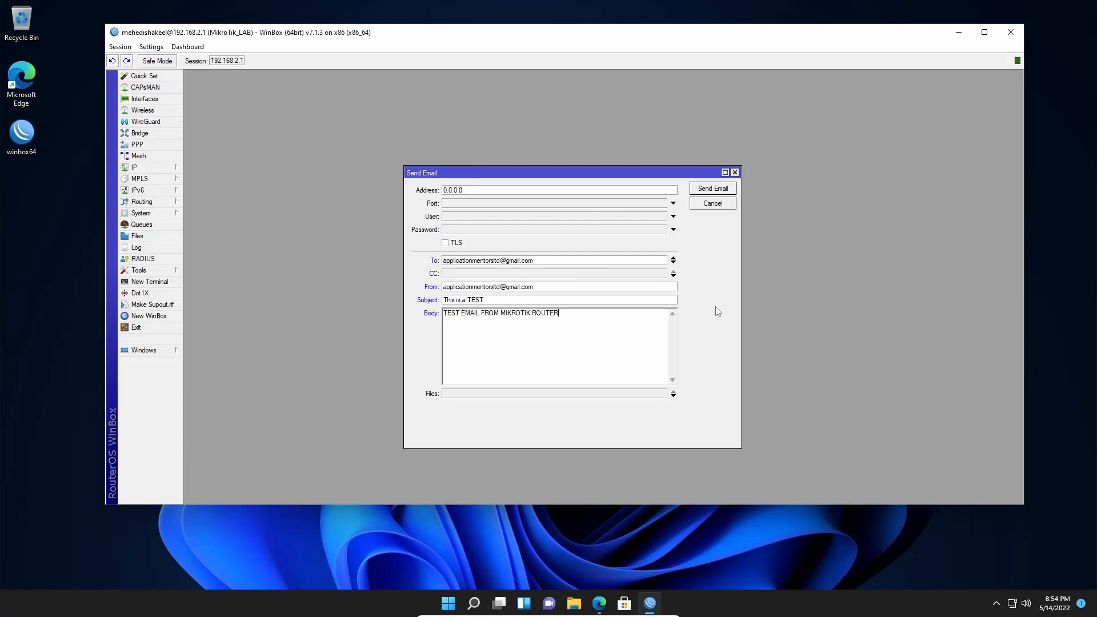
mouse_move(712, 189)
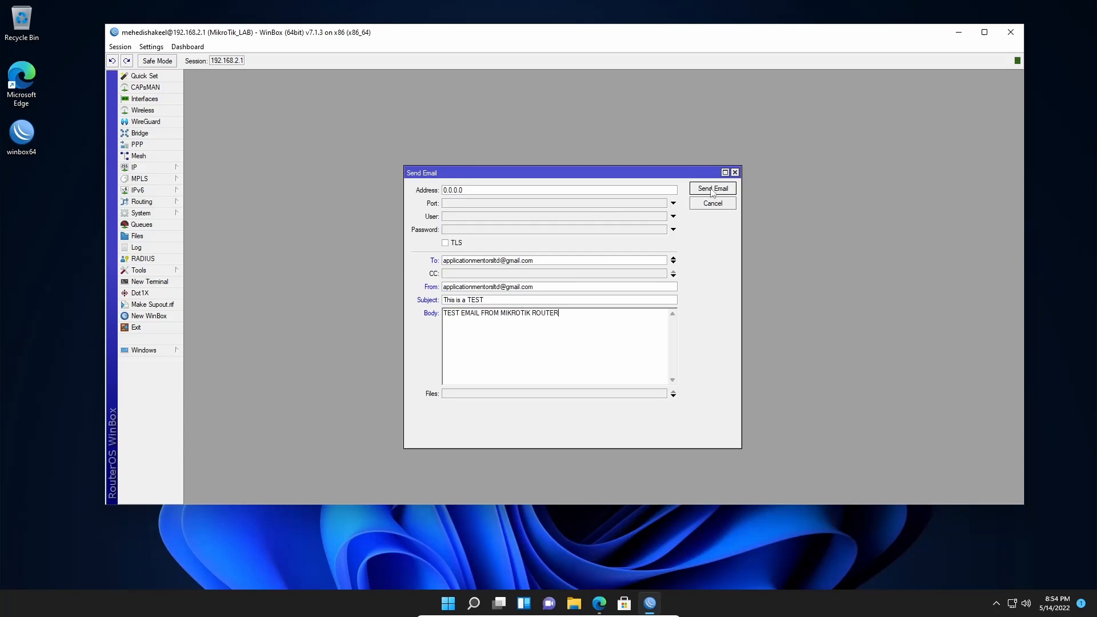
left_click(712, 189)
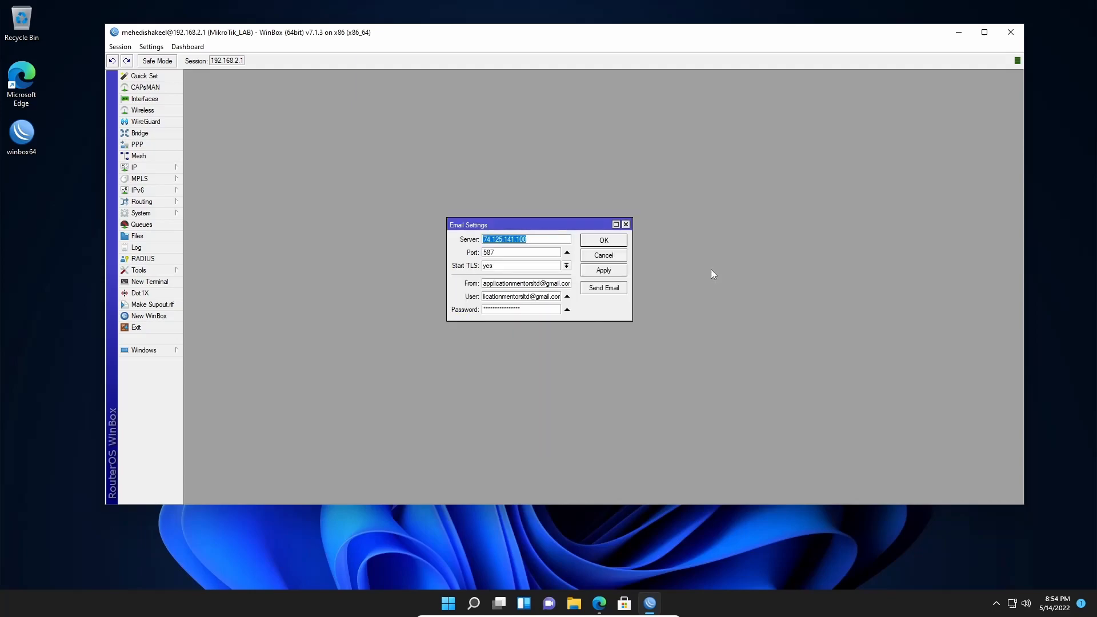
mouse_move(603, 590)
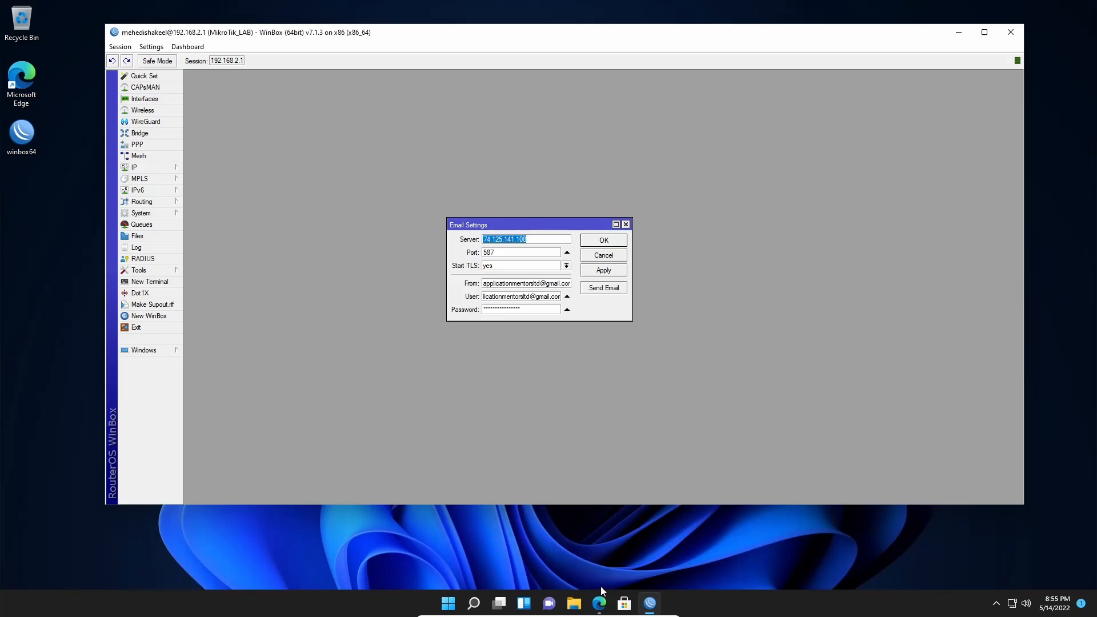
Step: Switch to Gmail and view the received 'This is a TEST' message
left_click(598, 604)
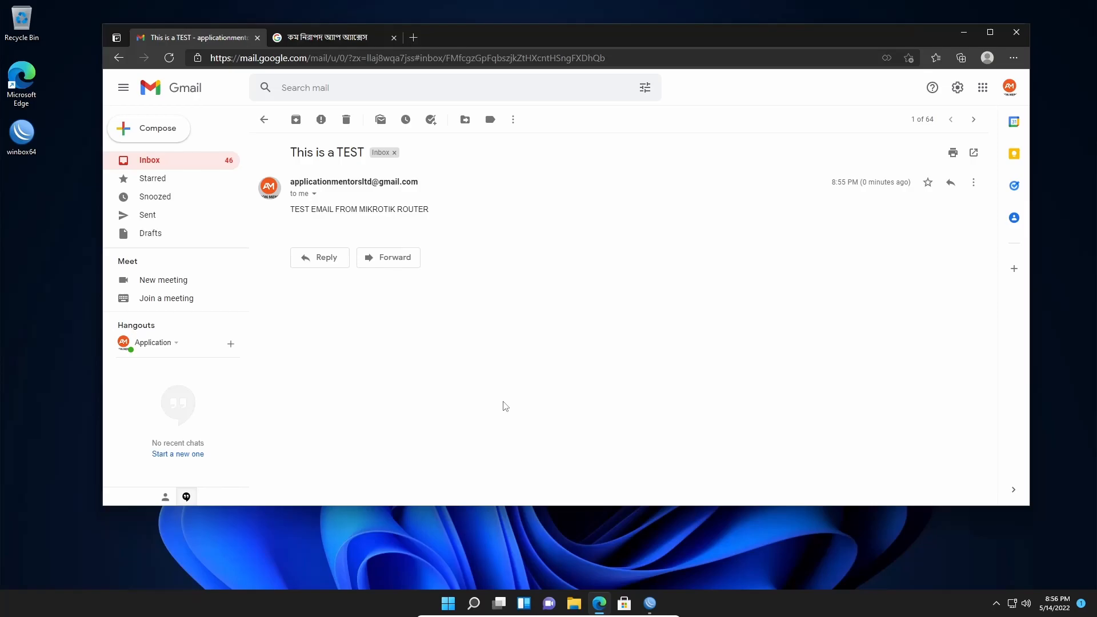
mouse_move(869, 79)
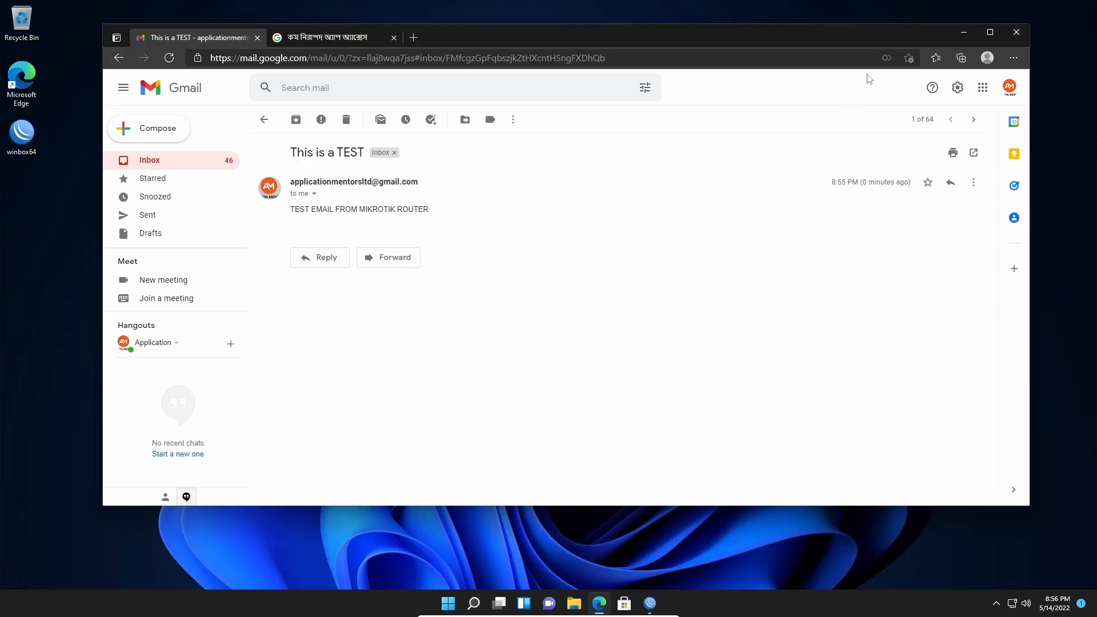
Step: Bring WinBox's Email Settings window back to the front
left_click(649, 603)
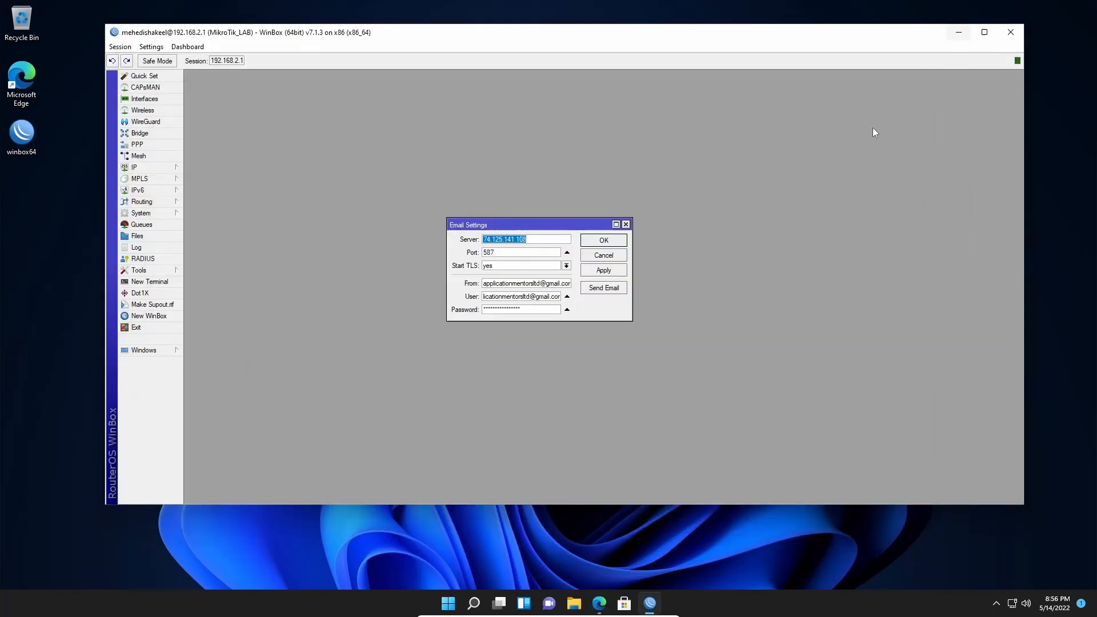
mouse_move(809, 240)
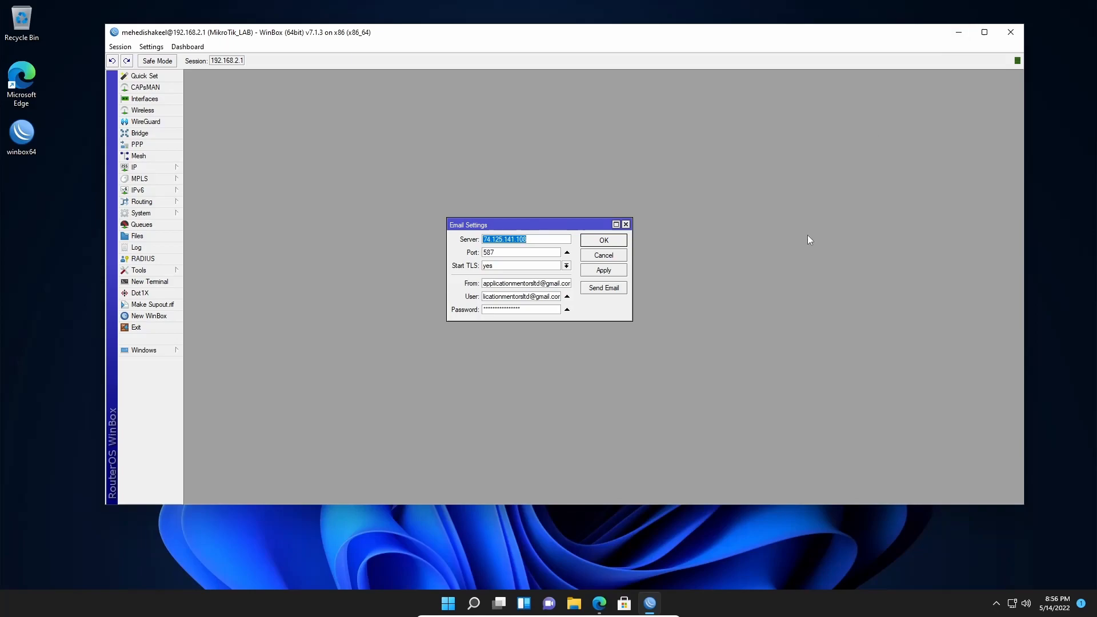